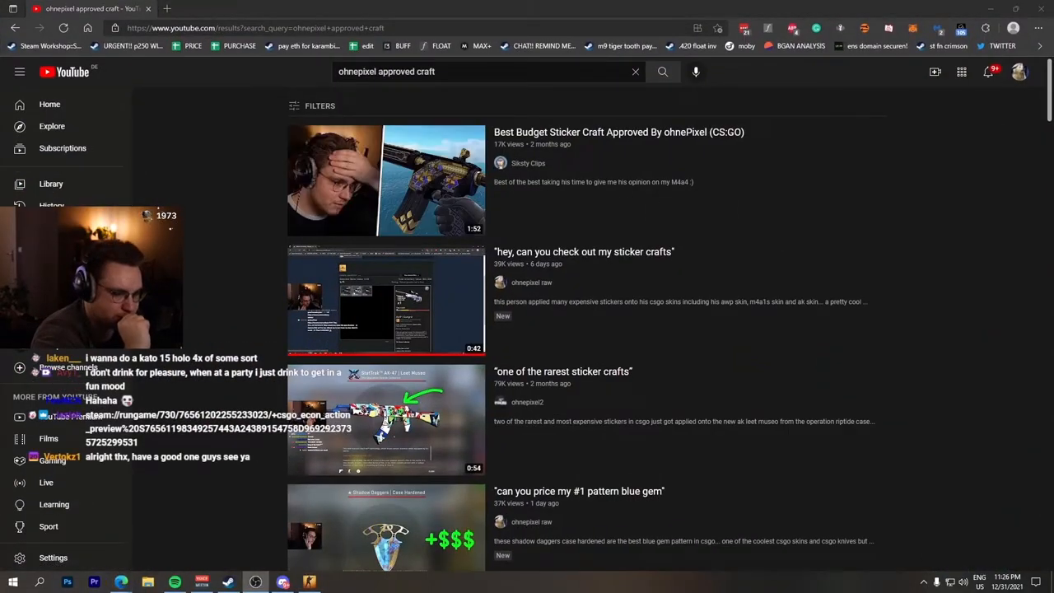
Play the 'Best Budget Sticker Craft Approved By ohnePixel (CS:GO)' video from the search results.
click(336, 179)
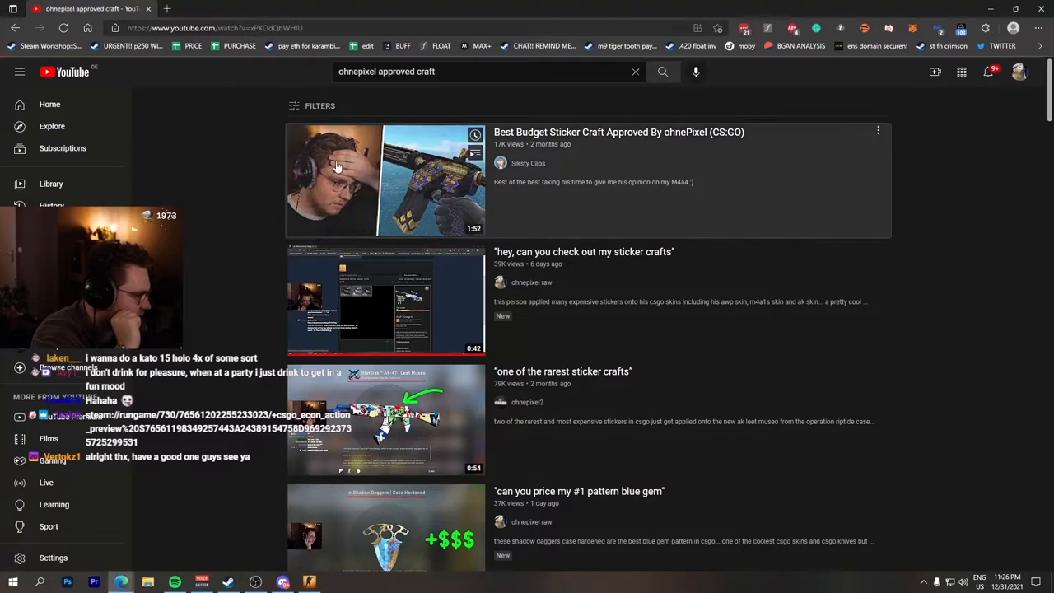
click(384, 179)
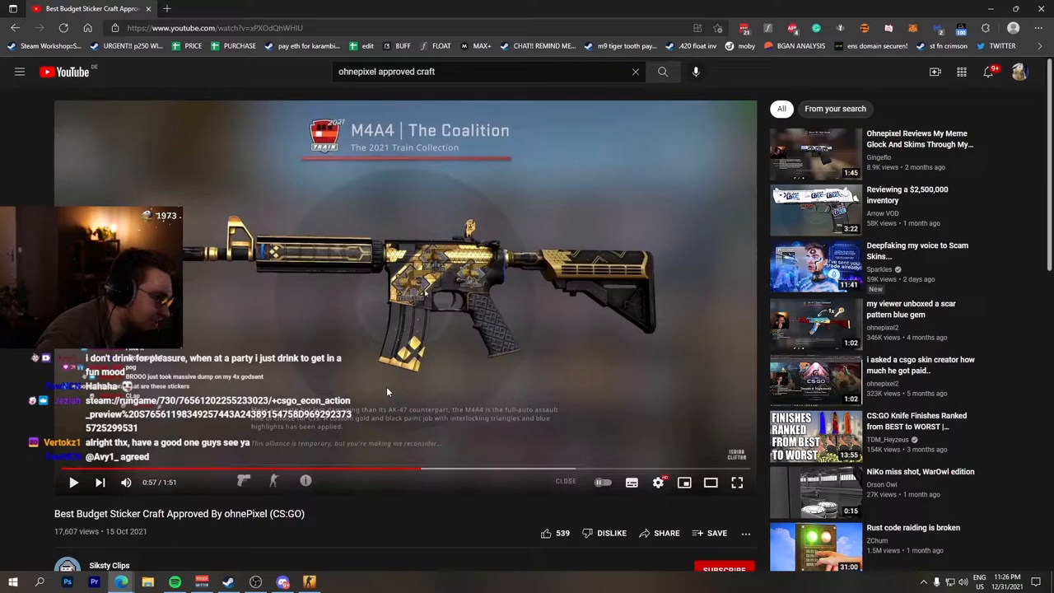
Search Google for 'vigilance holo sticker' to find its Steam Community Market listing.
text(vigilance holo sticker)
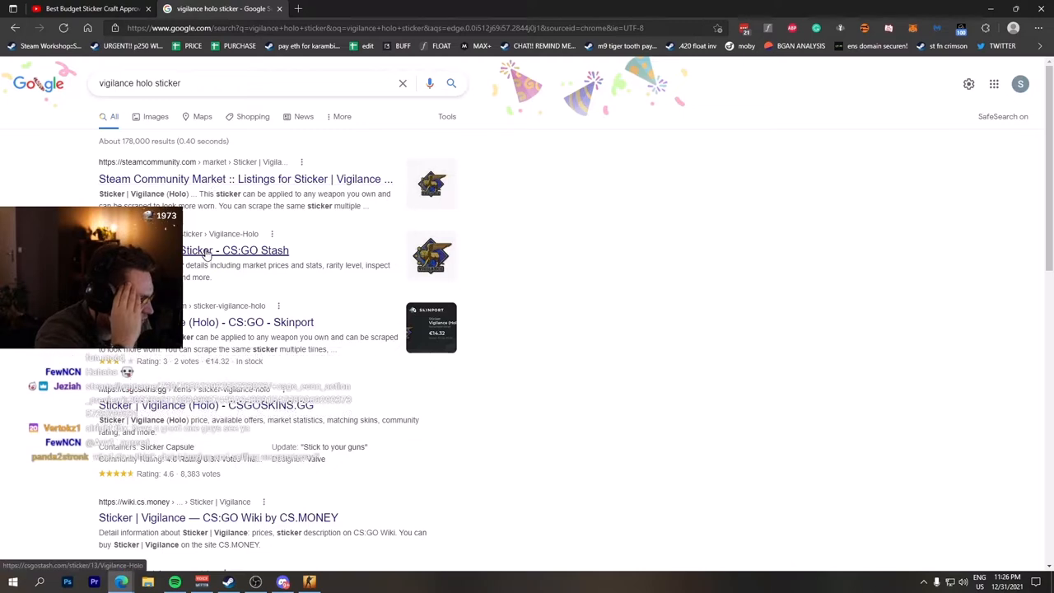
mouse_move(247, 178)
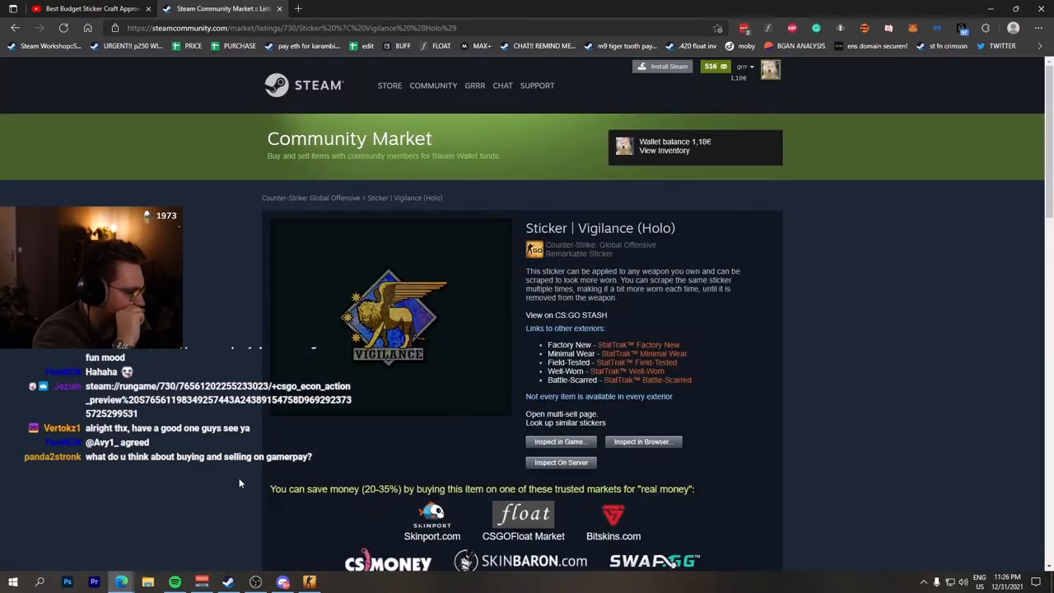
scroll(down, 3)
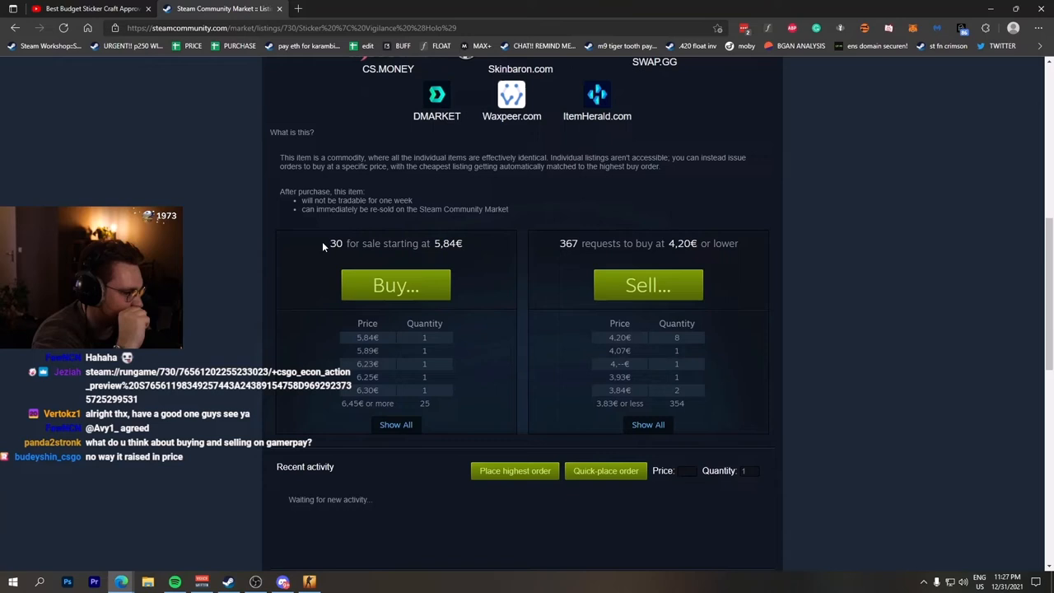
mouse_move(493, 287)
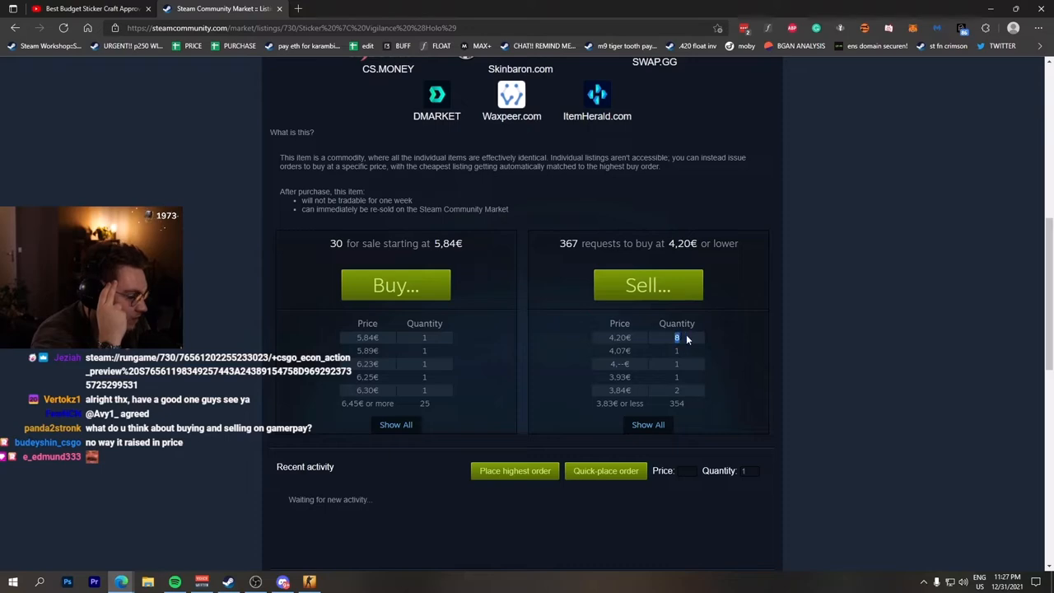
scroll(down, 3)
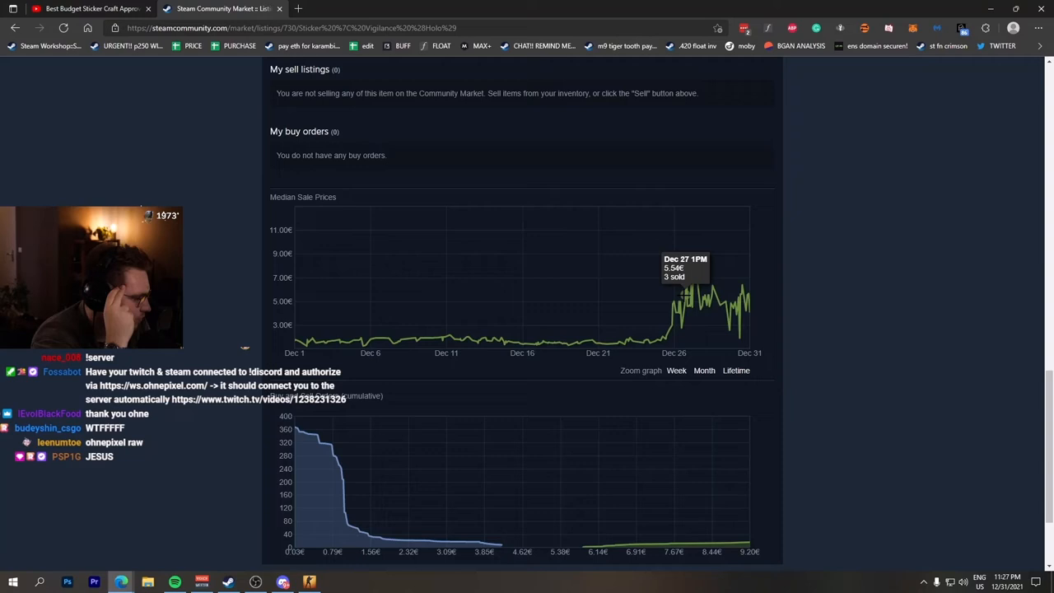
mouse_move(683, 264)
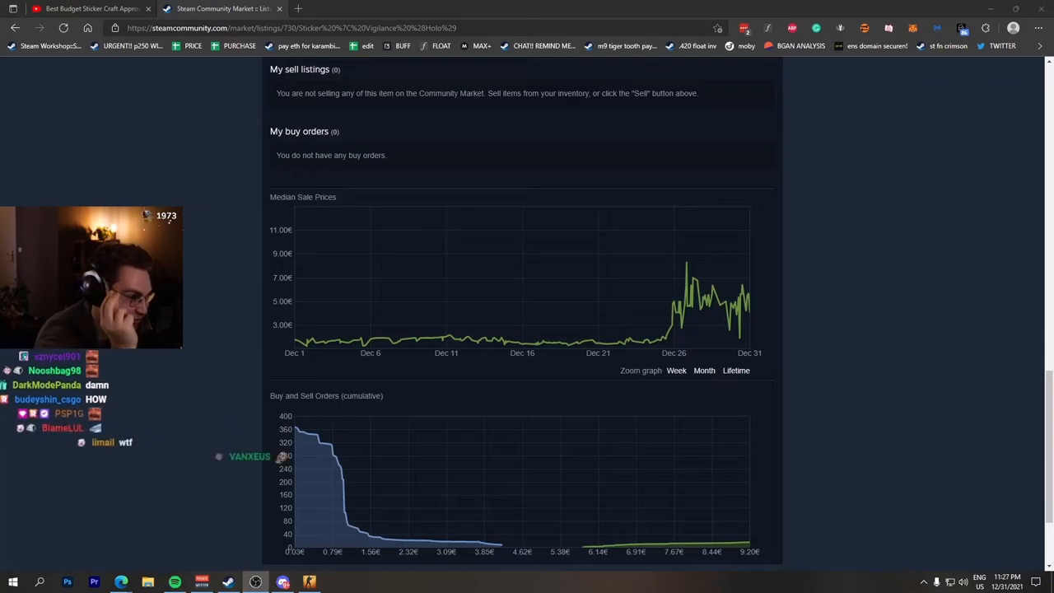
click(90, 15)
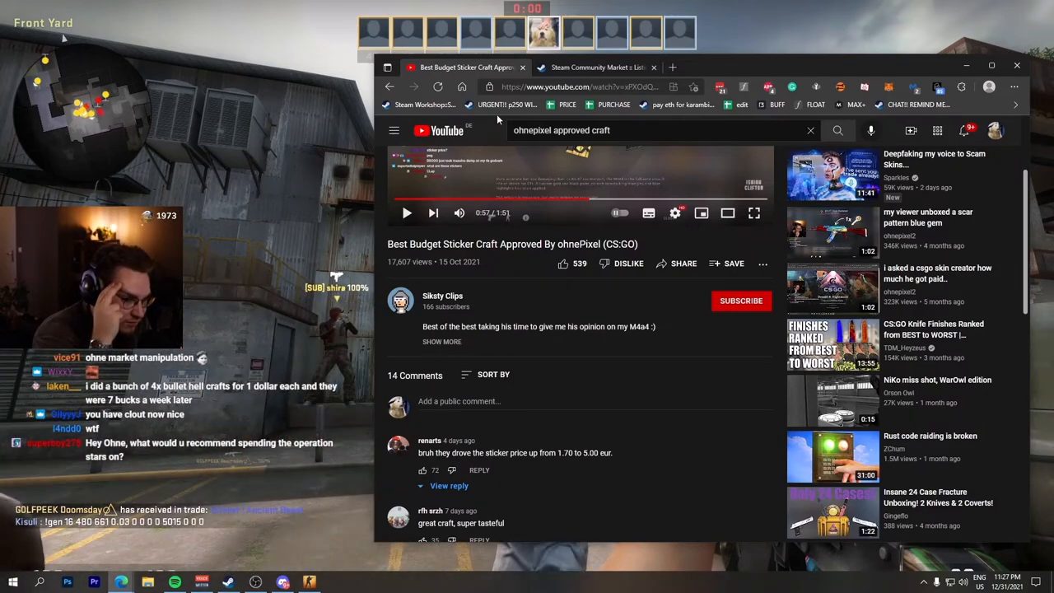
Like the sticker craft video and expand its full description, then reach the comments.
click(559, 263)
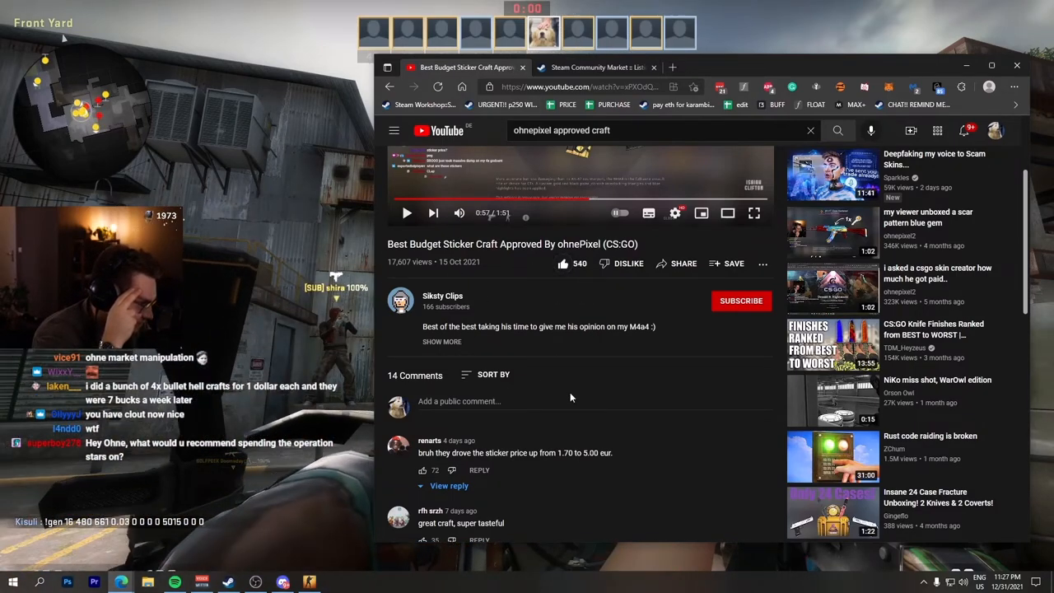
click(441, 340)
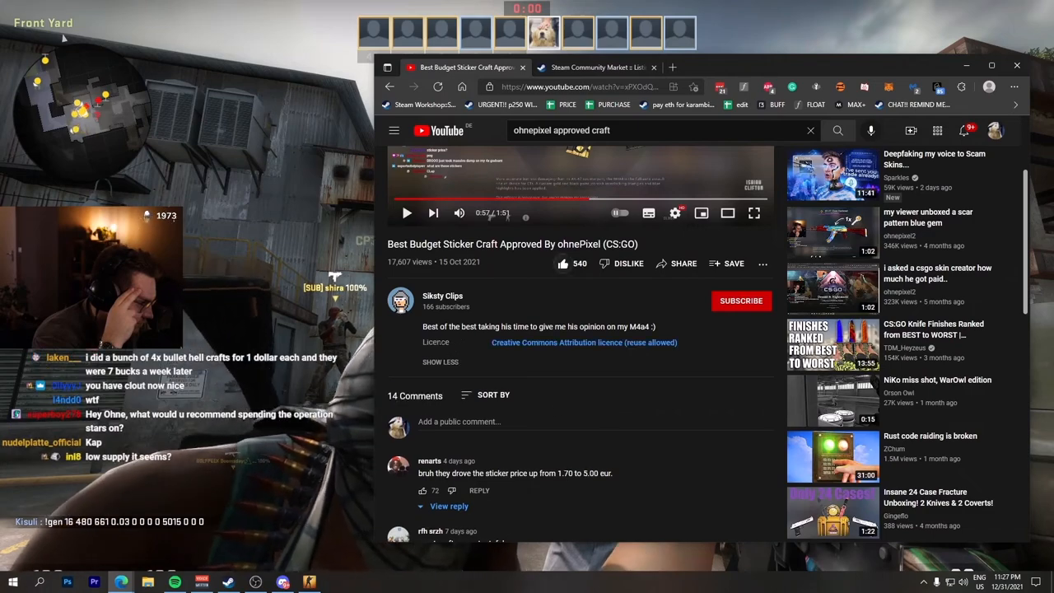
scroll(down, 3)
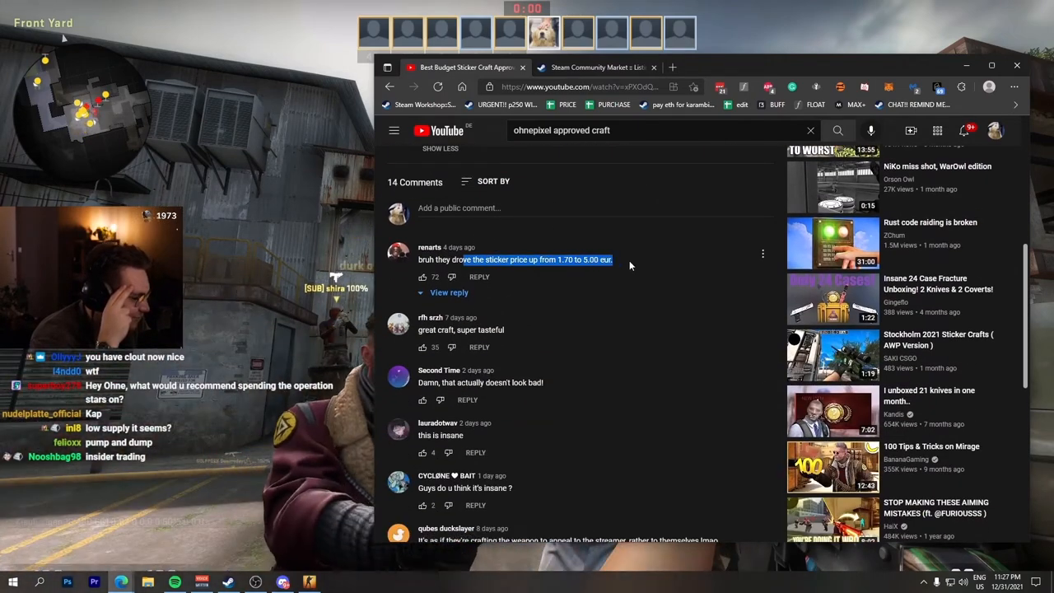
Show the reply under the first comment and continue down the comments.
click(421, 277)
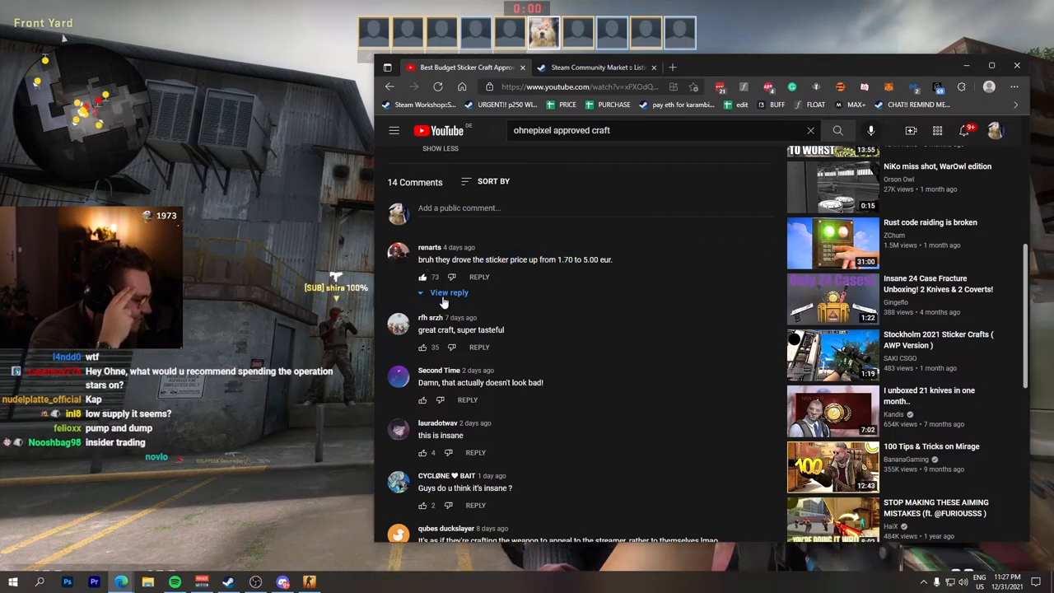
click(448, 293)
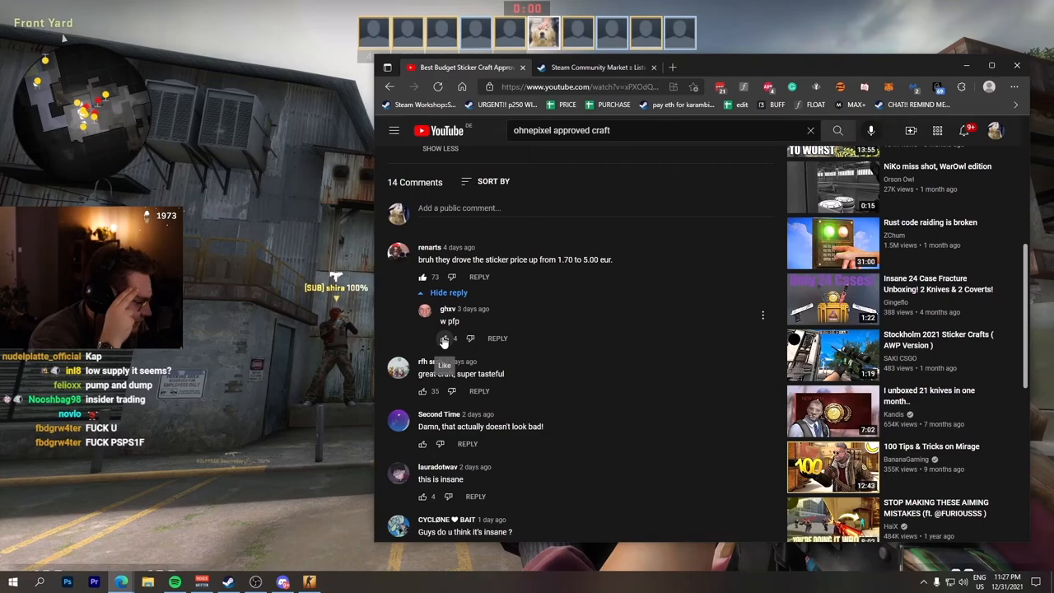
scroll(down, 3)
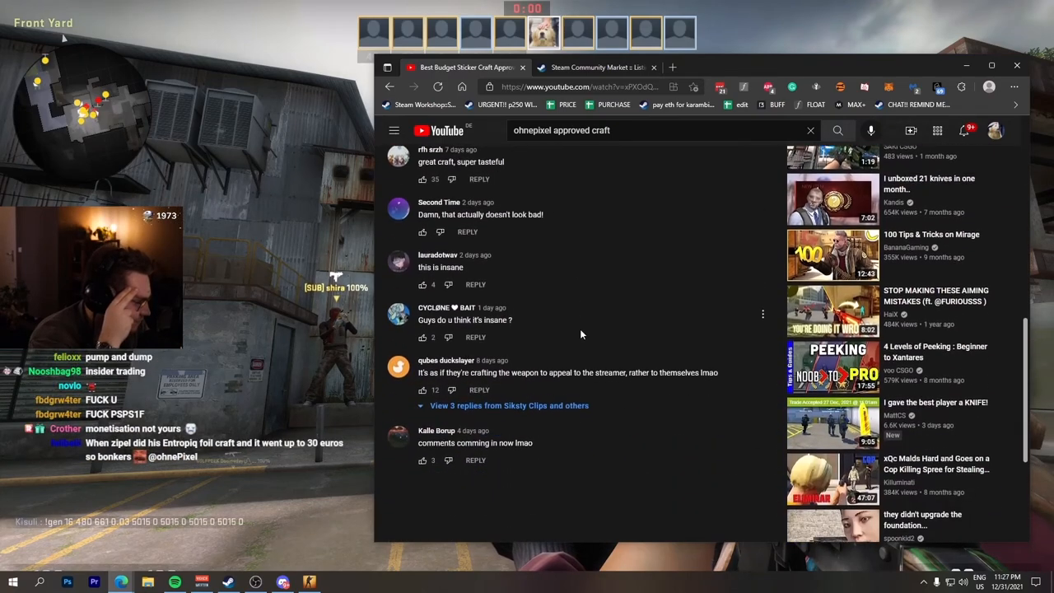